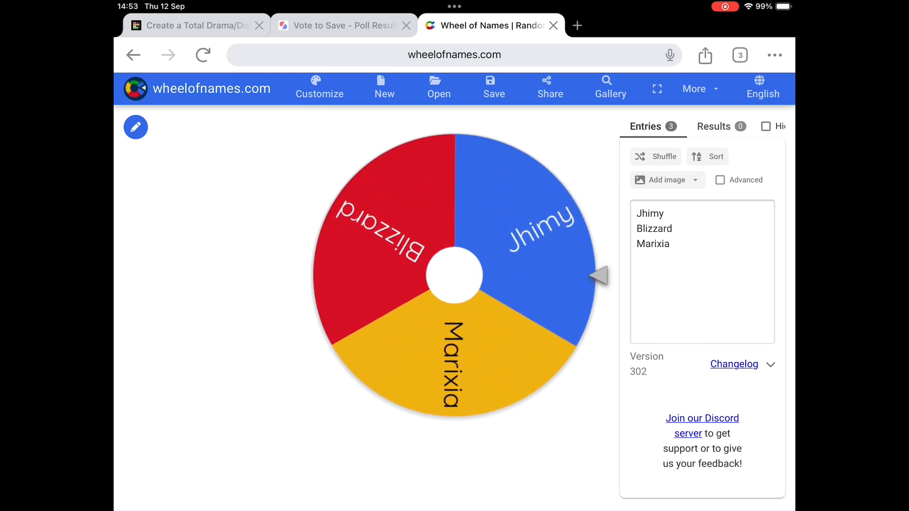
Replace Jhimy, Blizzard and Marixia with the numbers 2 through 7 as entries.
click(454, 275)
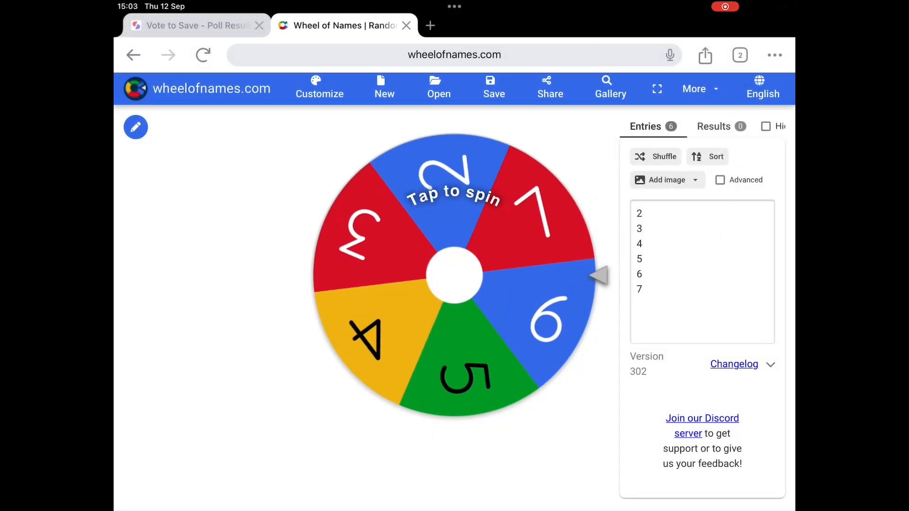
Spin the numbered wheel and dismiss the popup announcing 4 as winner.
click(455, 275)
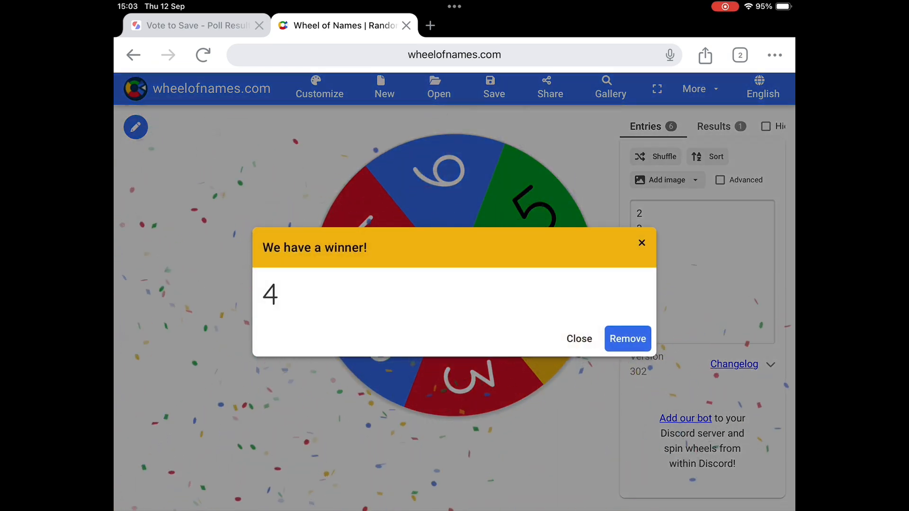
click(579, 338)
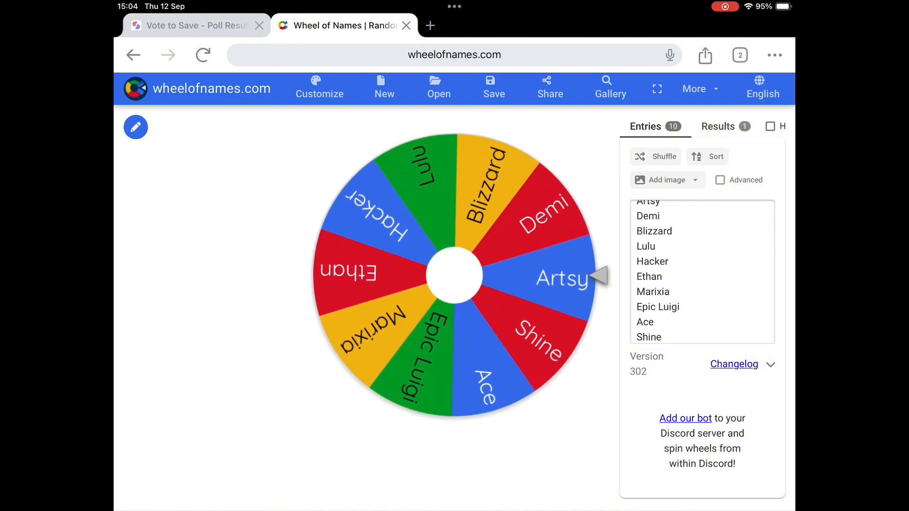
Spin repeatedly, removing winners Artsy, Hacker and Epic Luigi from the wheel.
click(453, 275)
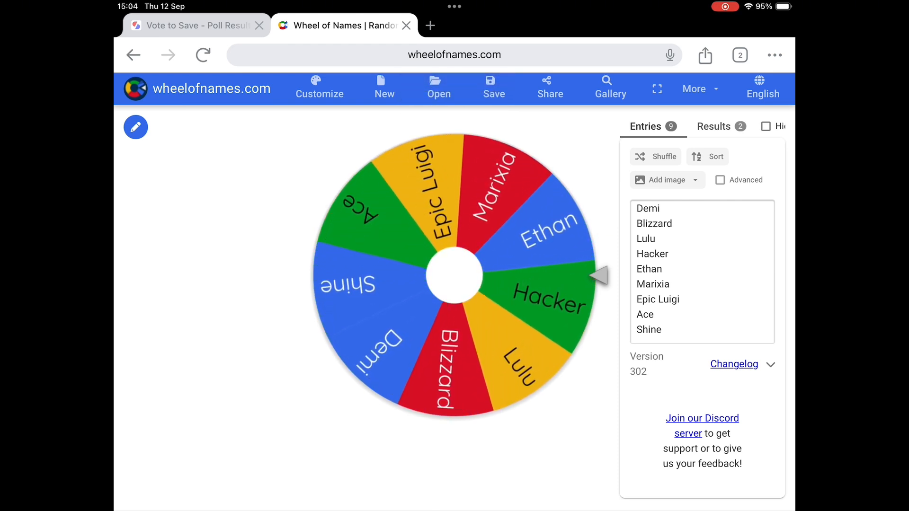
click(454, 275)
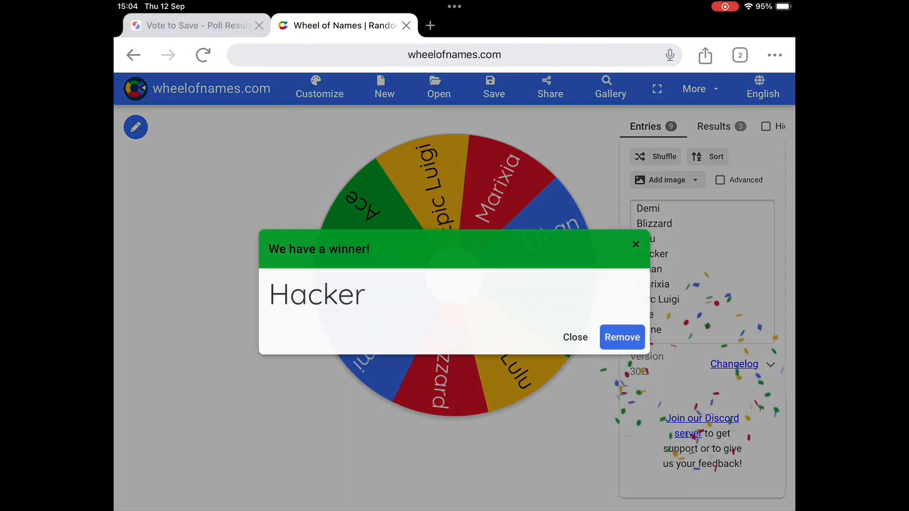
click(622, 337)
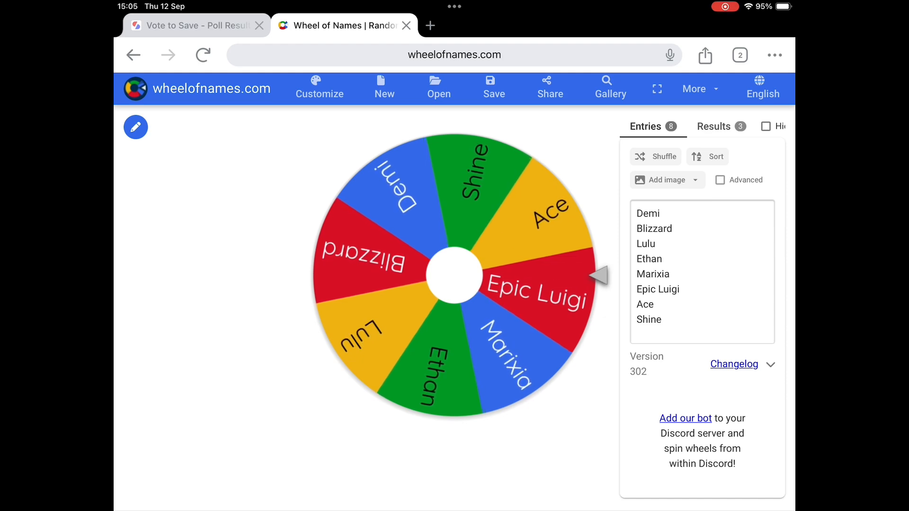
click(539, 290)
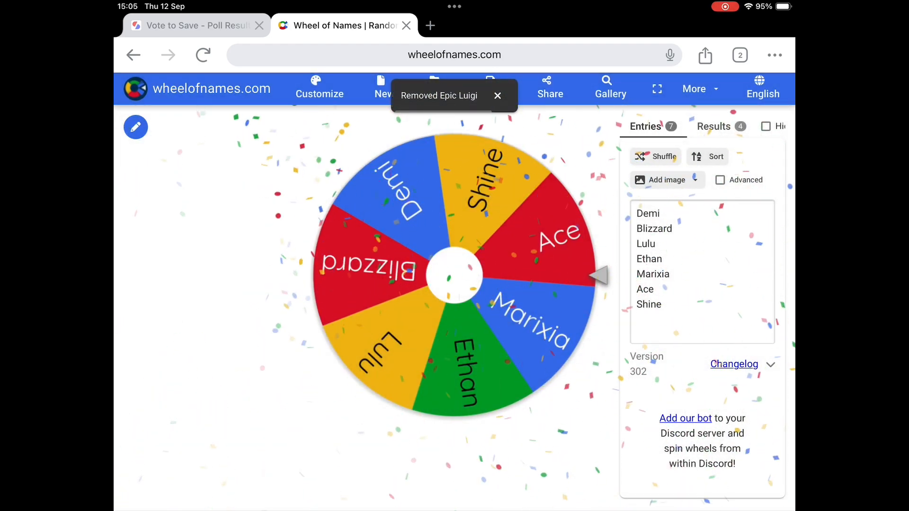